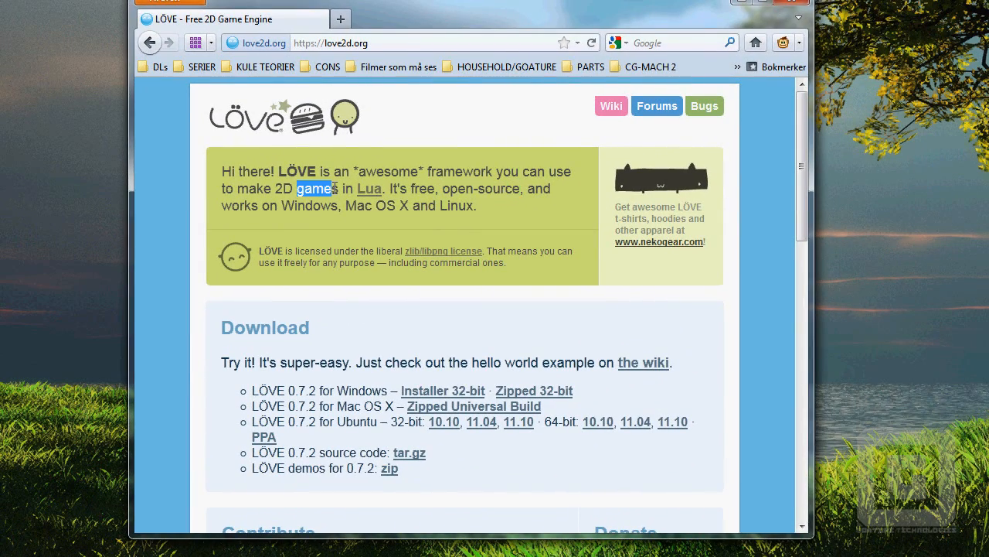
Step: Open the love-0.7.2-win-x86 folder inside the love-0.7.2-win-x86.zip archive
left_click_drag(329, 189, 384, 188)
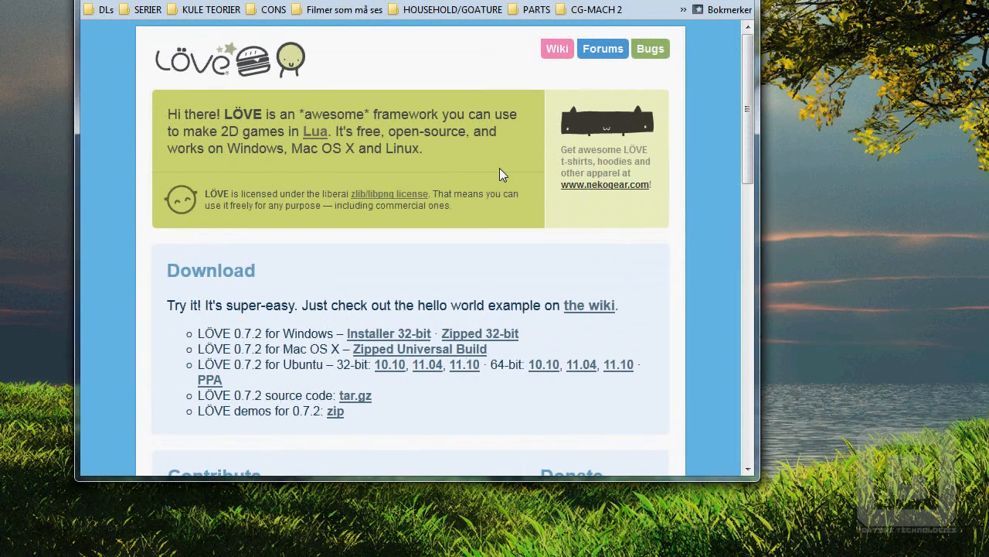
mouse_move(480, 333)
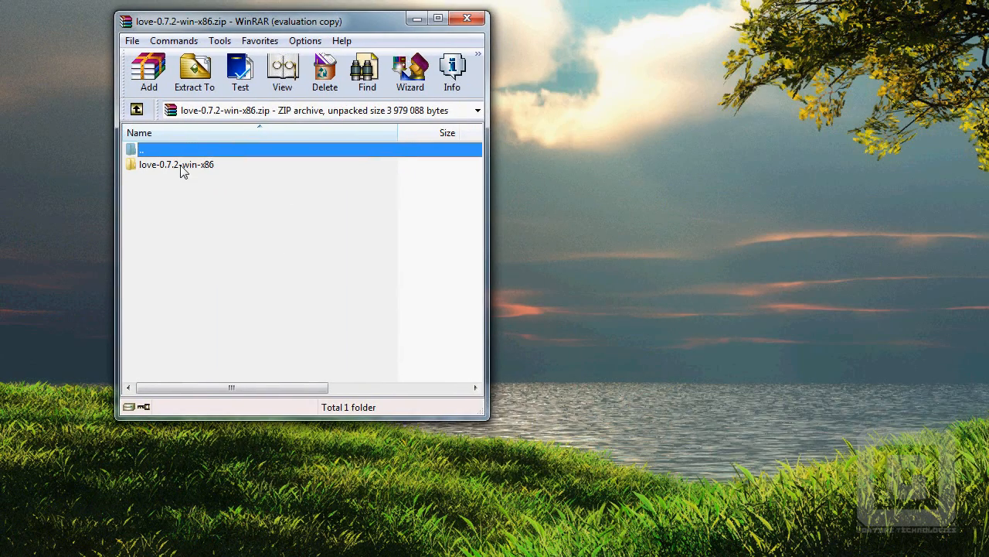
double_click(176, 164)
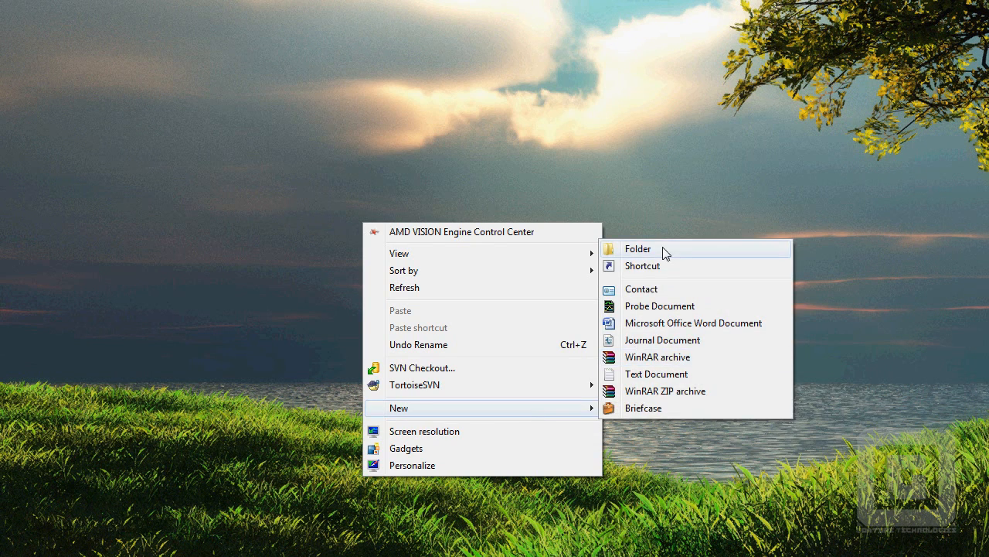
Step: Create an Example_Game folder on the desktop and add a main.lua file inside
left_click(637, 248)
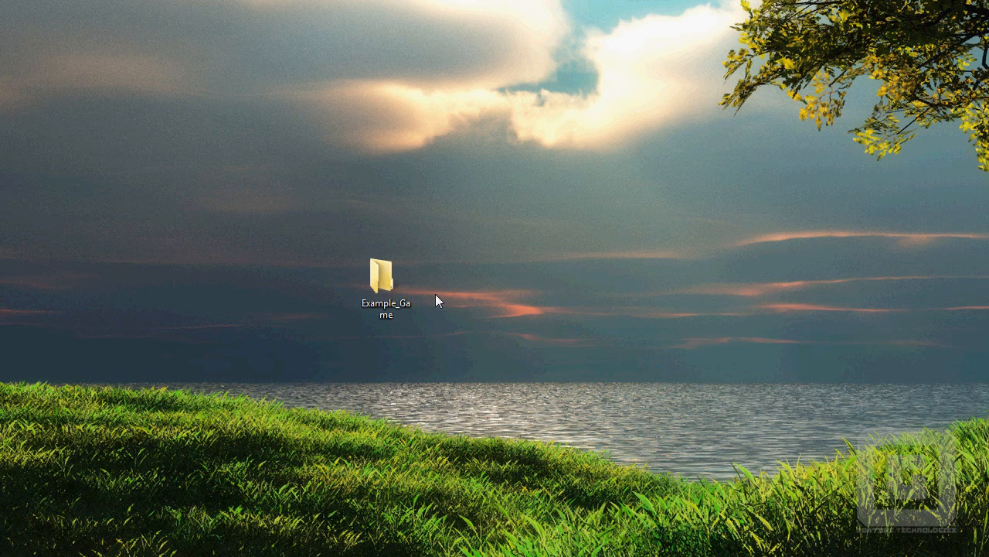
double_click(381, 274)
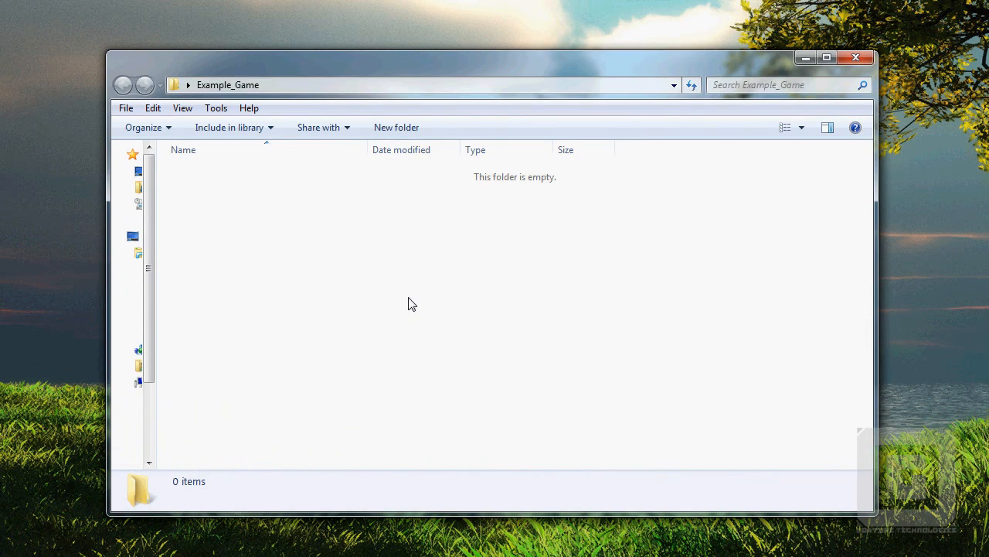
right_click(412, 303)
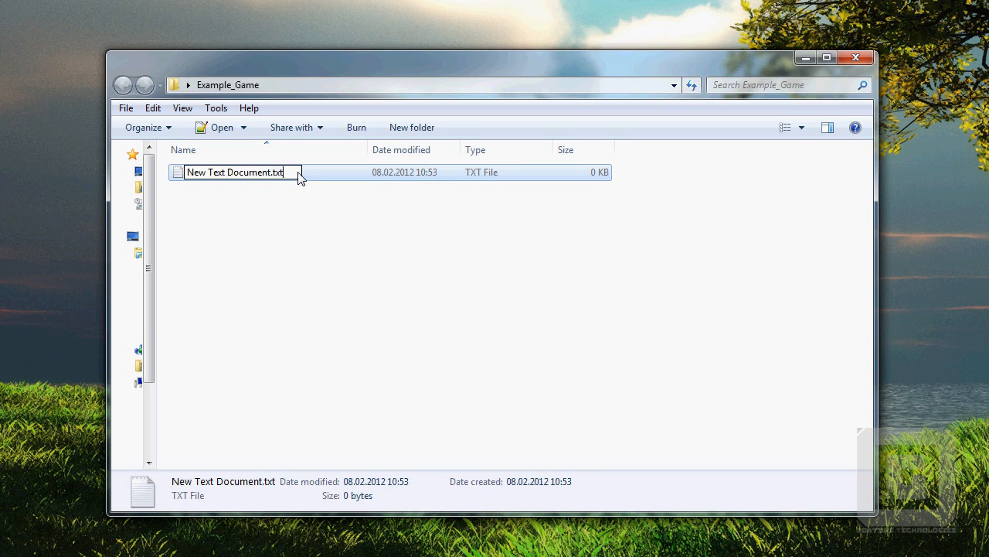
type("m")
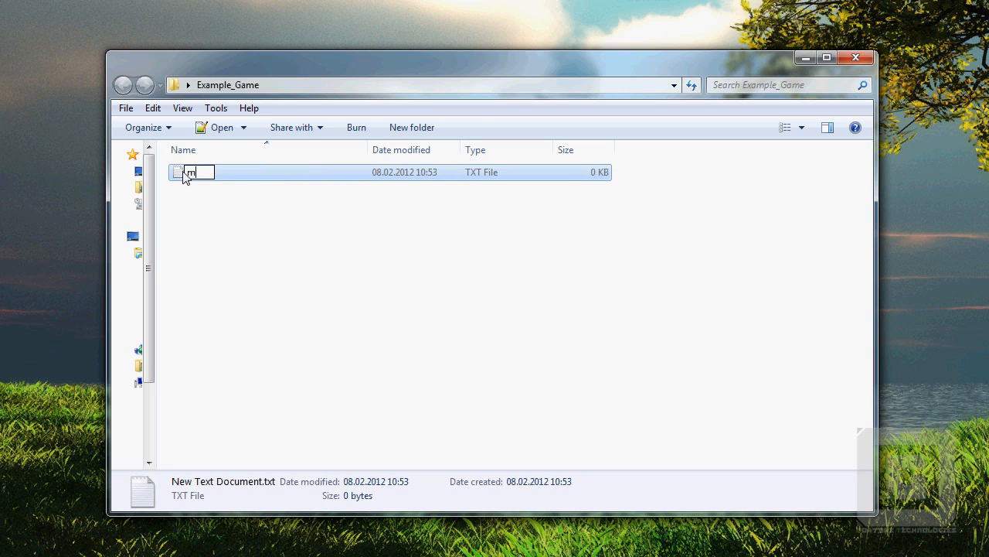
type("main.lua")
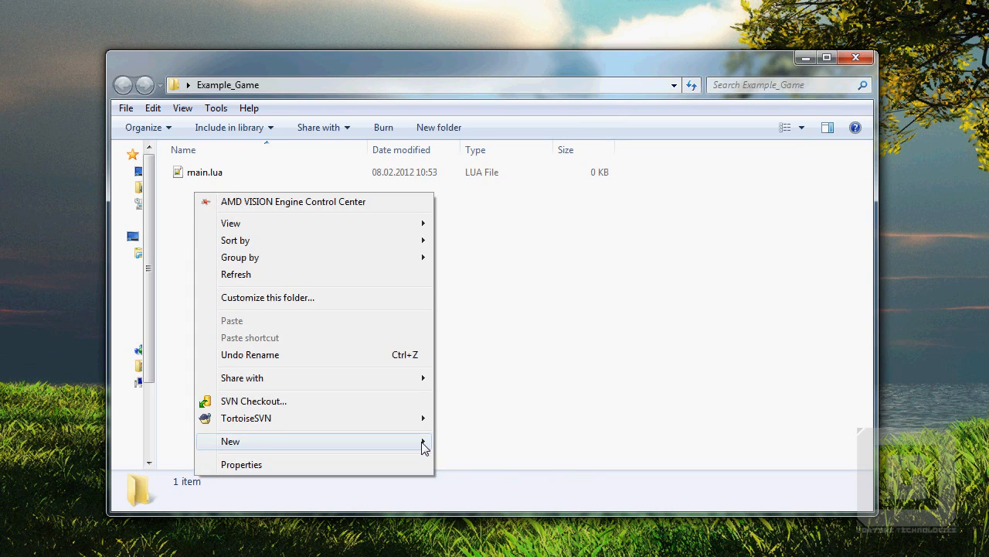
Step: Add a second file named conf.lua to Example_Game
left_click(229, 440)
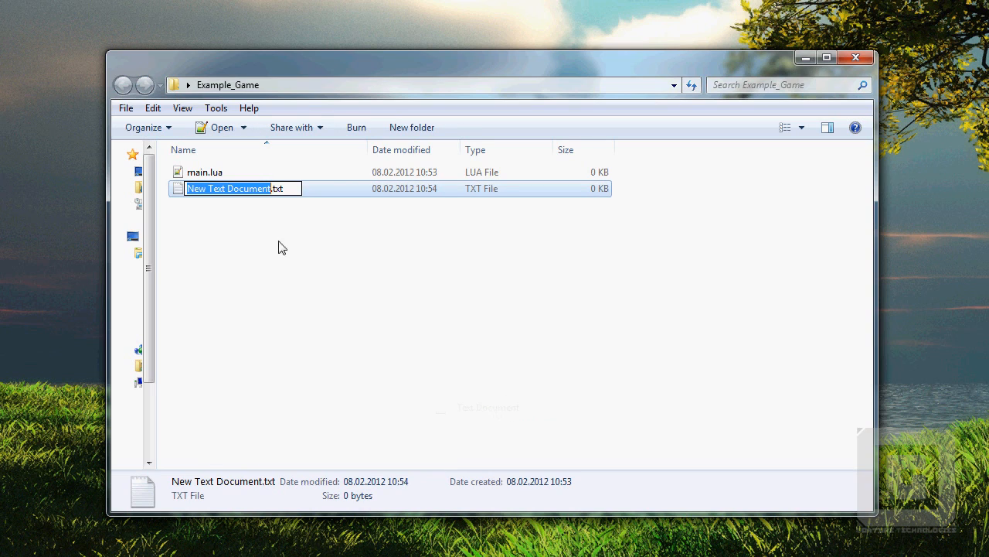
type("conf.lua")
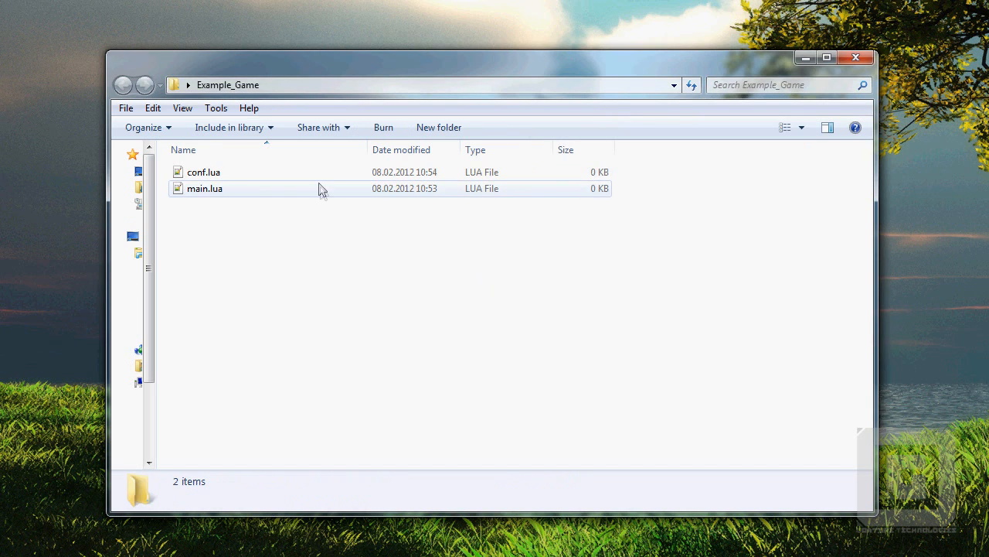
left_click(204, 171)
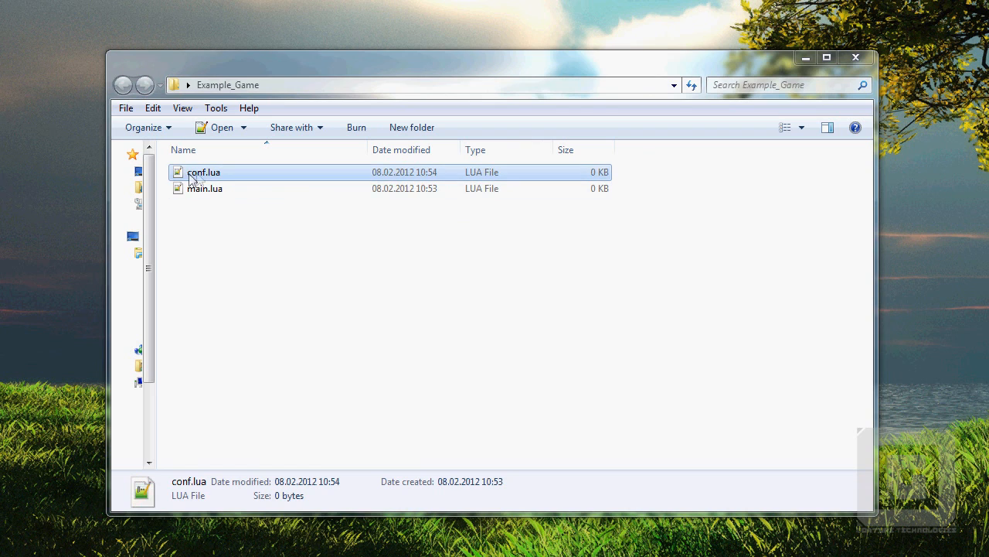
Step: Use conf.lua's right-click Edit with Notepad++ option
right_click(203, 171)
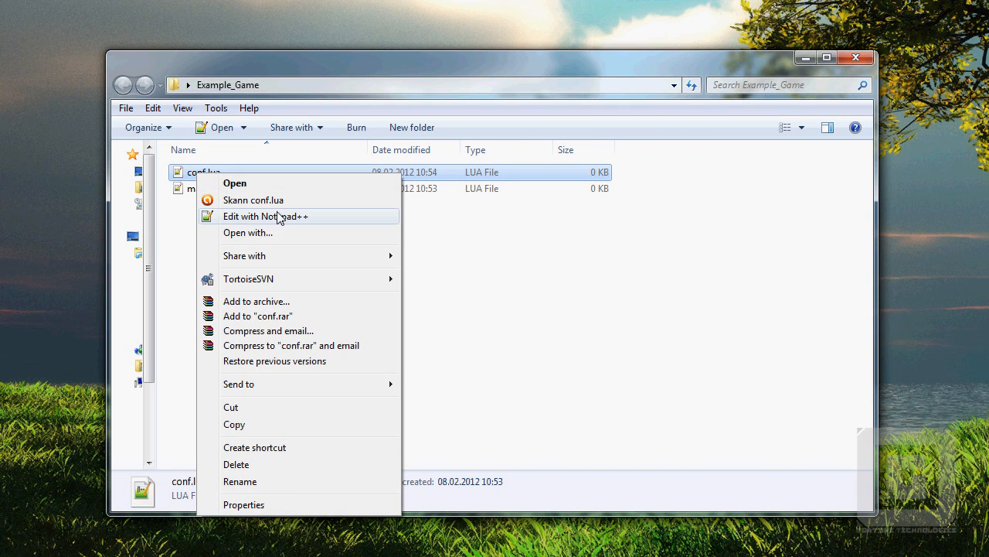
left_click(265, 216)
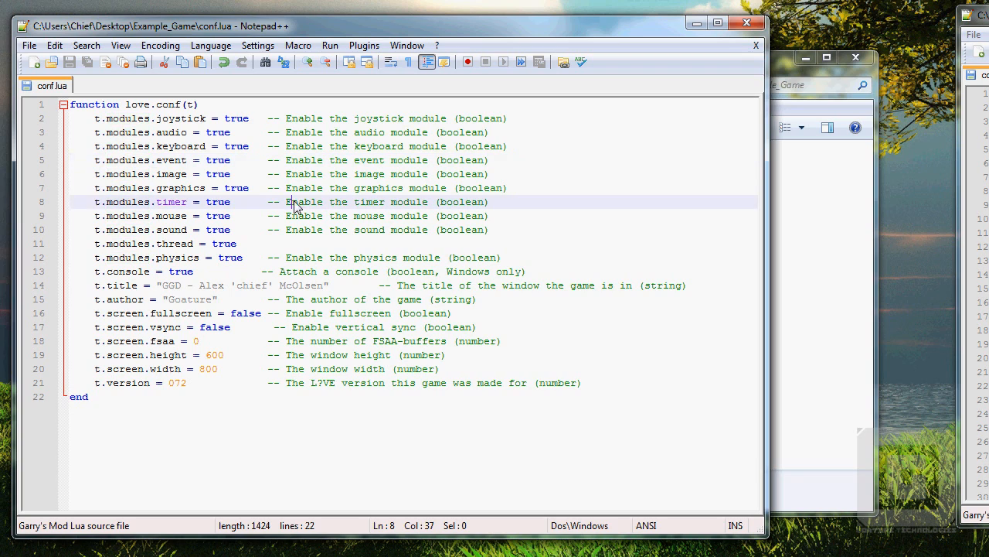
mouse_move(313, 267)
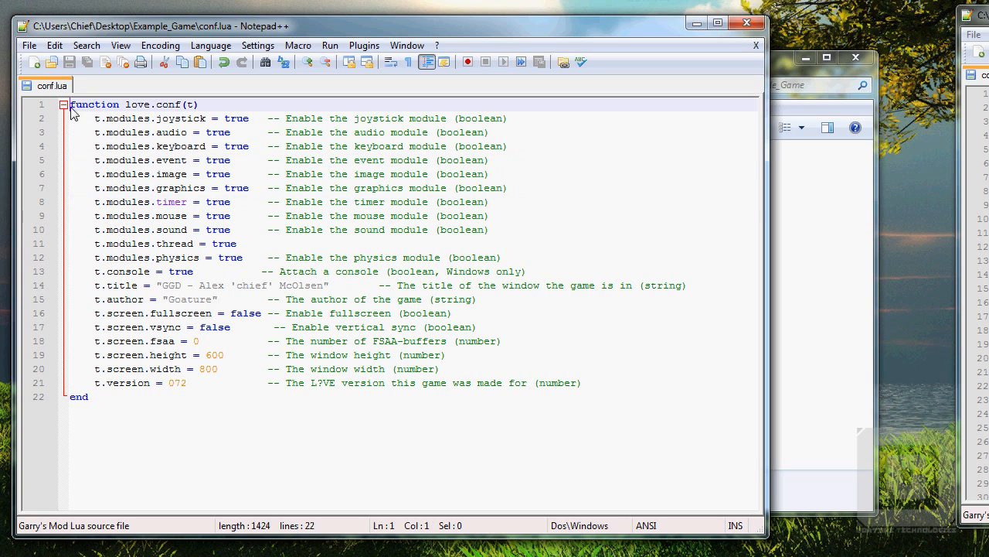
Step: Select and type over text in conf.lua's love.conf(t) configuration code
double_click(93, 104)
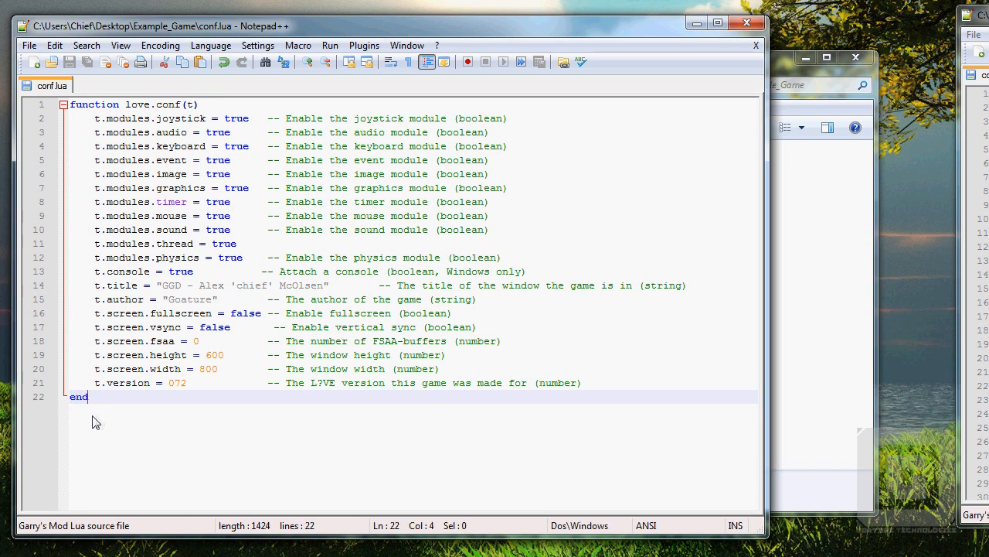
type("fdsdf")
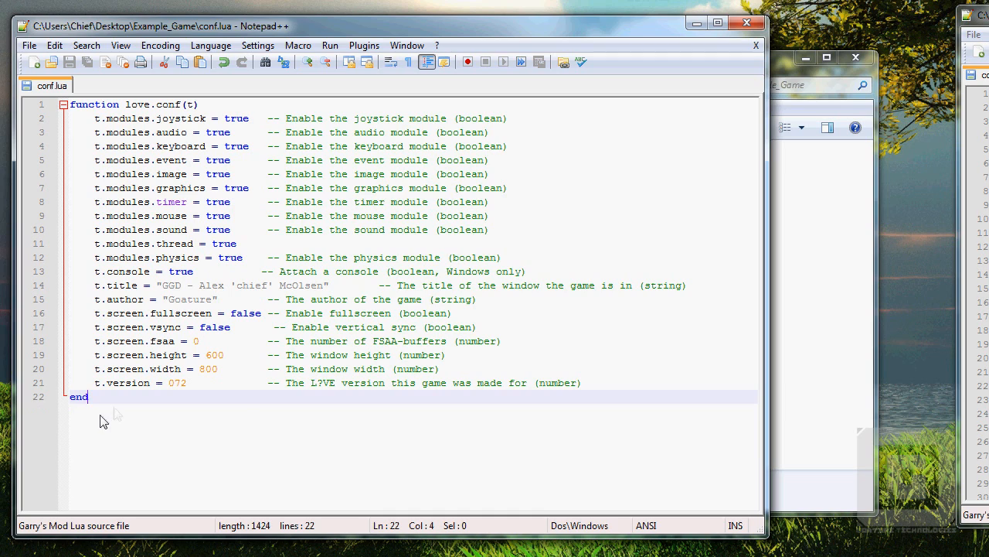
mouse_move(268, 379)
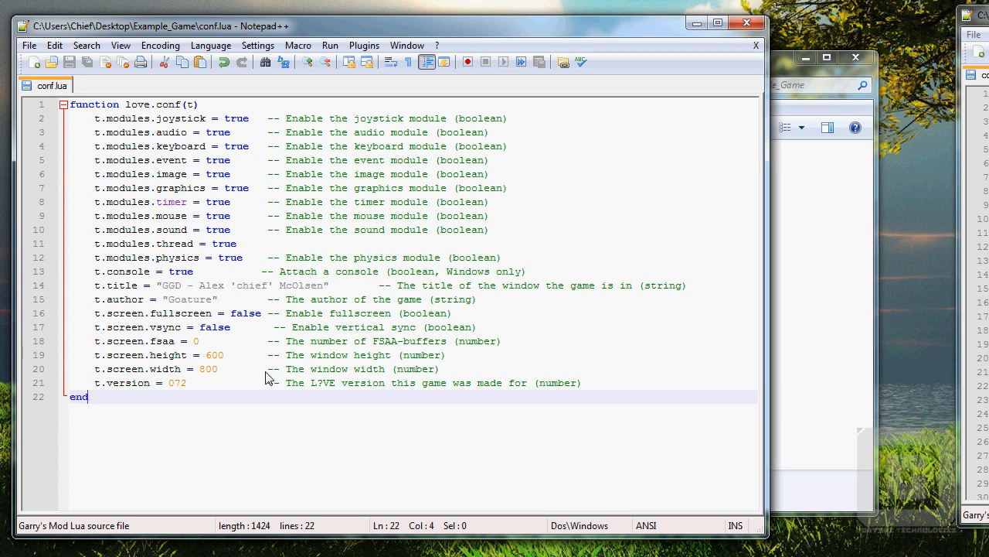
mouse_move(241, 269)
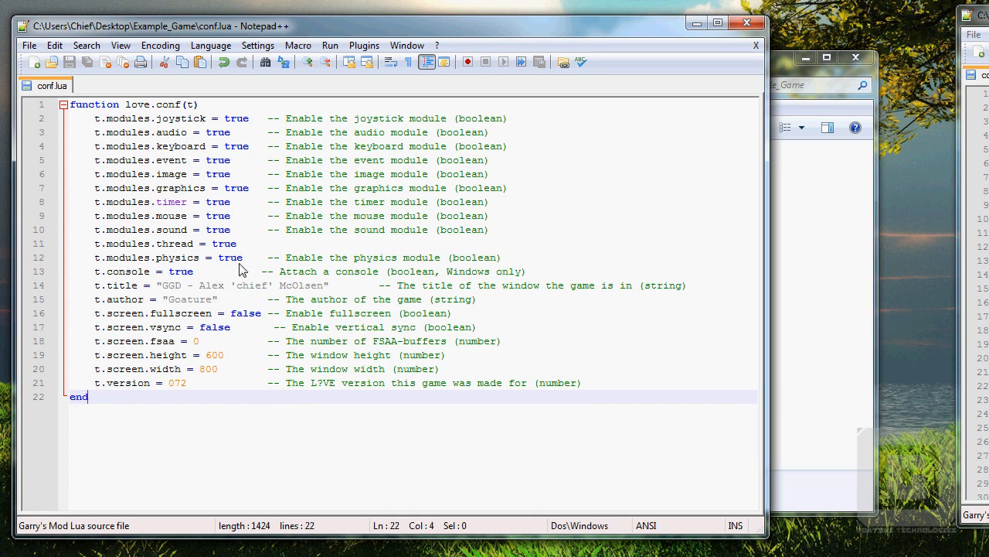
mouse_move(98, 125)
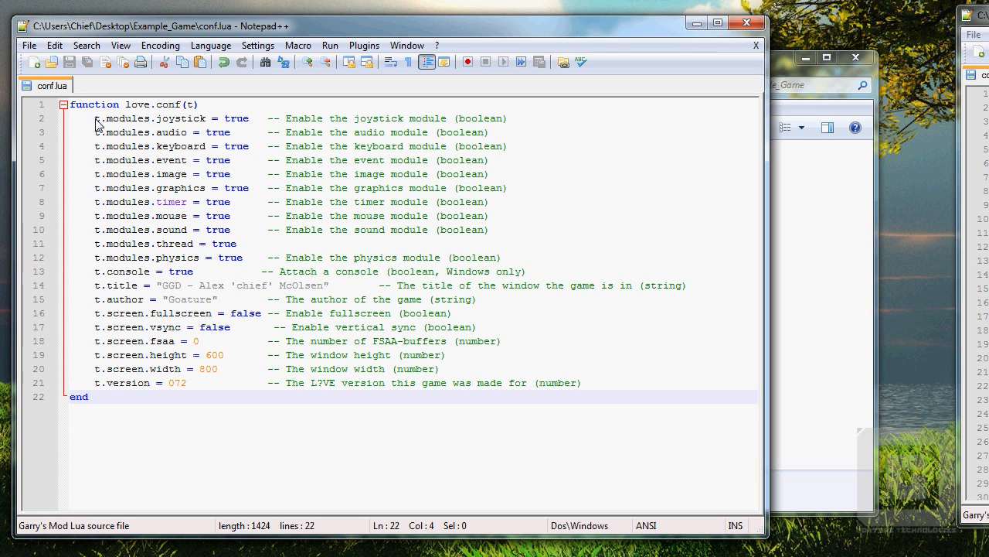
left_click_drag(94, 117, 203, 187)
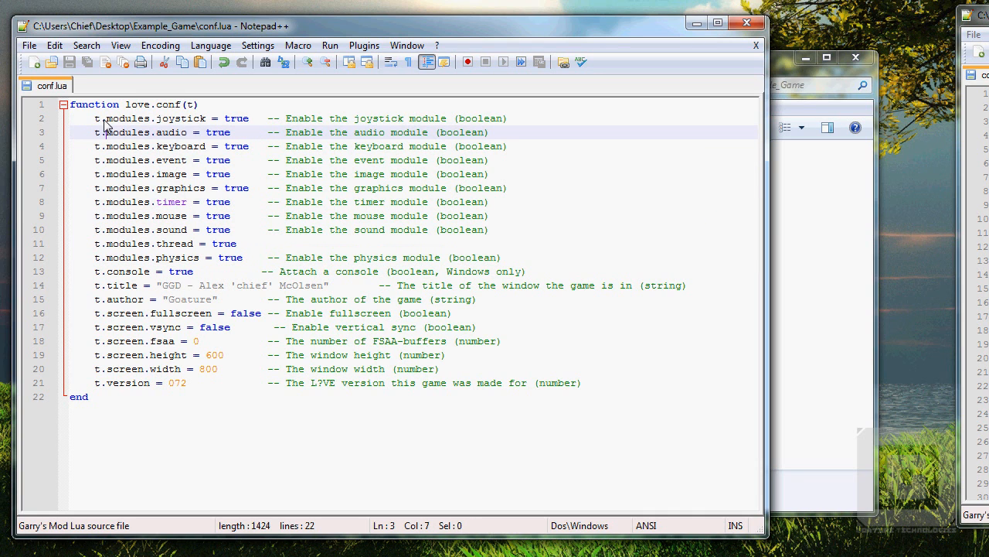
double_click(180, 118)
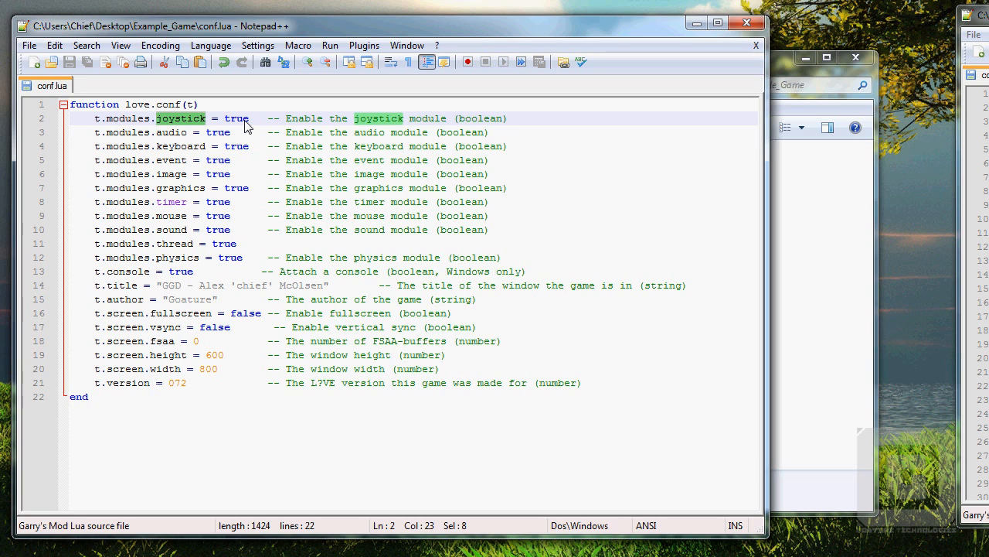
mouse_move(176, 143)
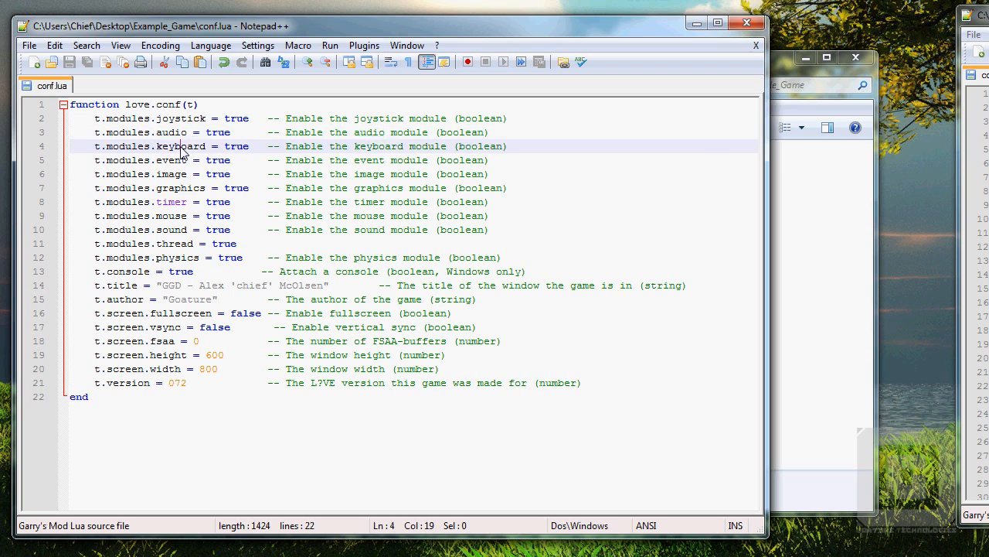
double_click(171, 160)
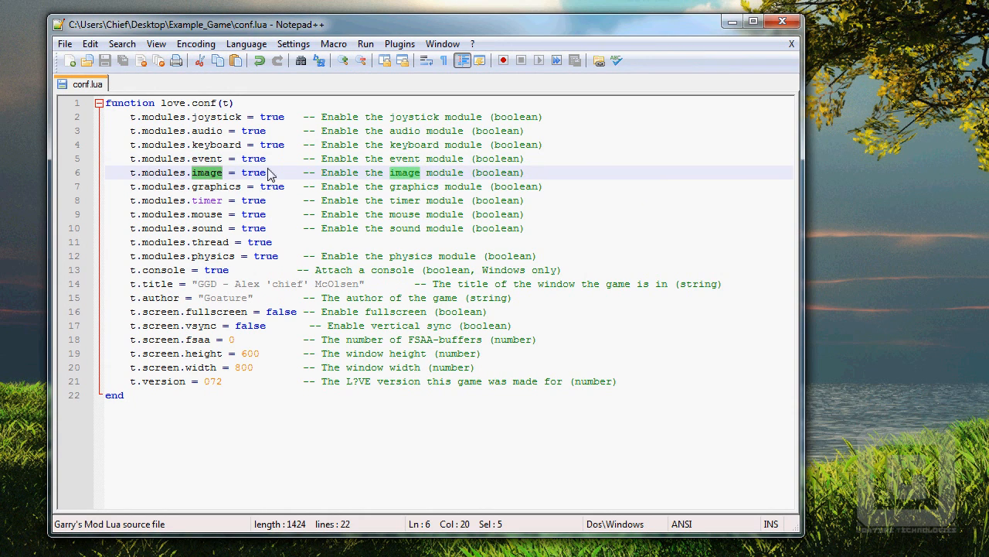
double_click(215, 186)
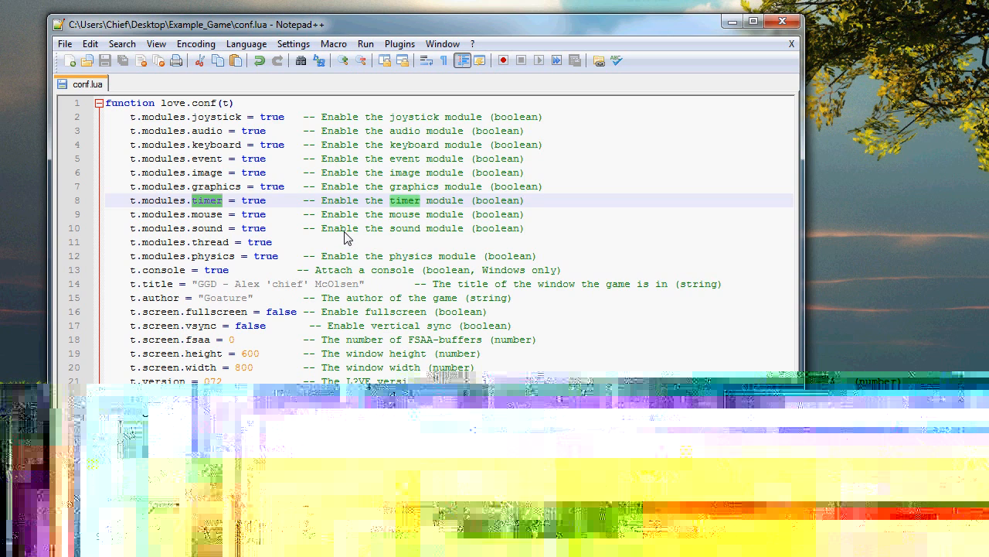
mouse_move(315, 183)
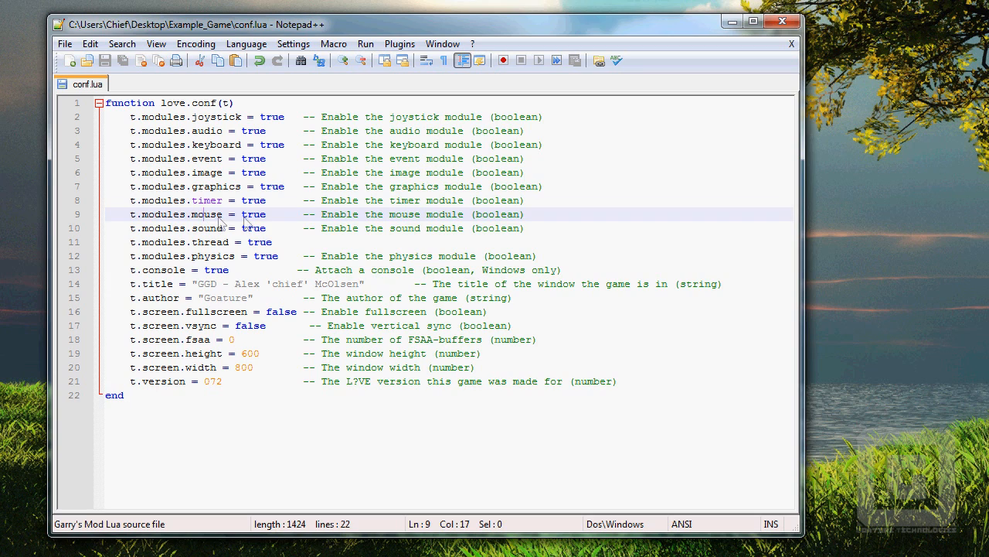
left_click_drag(192, 215, 267, 215)
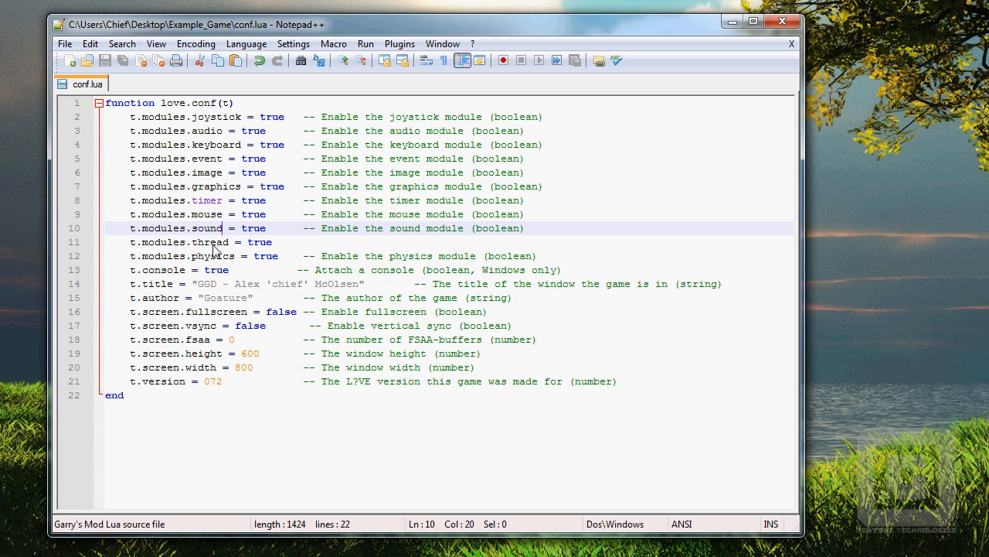
mouse_move(215, 223)
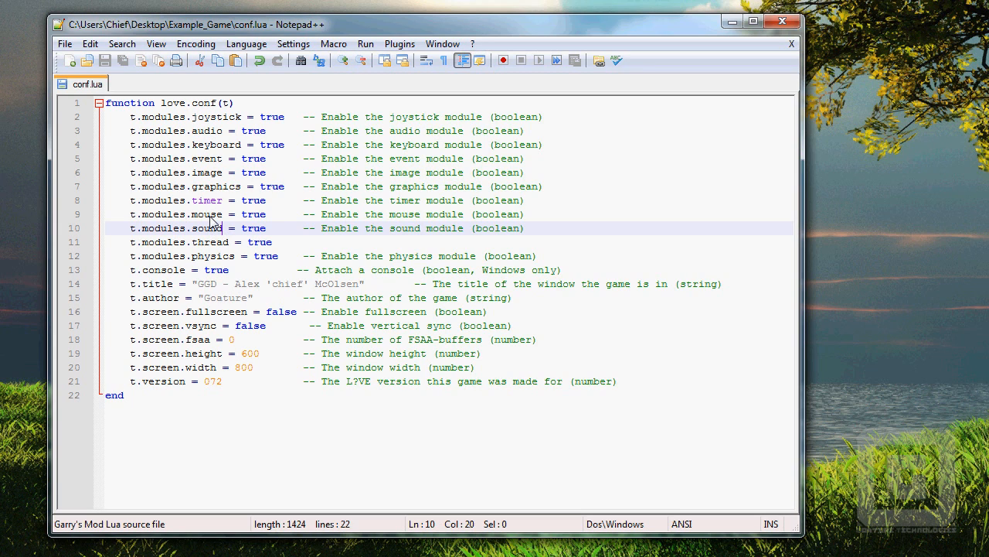
mouse_move(197, 272)
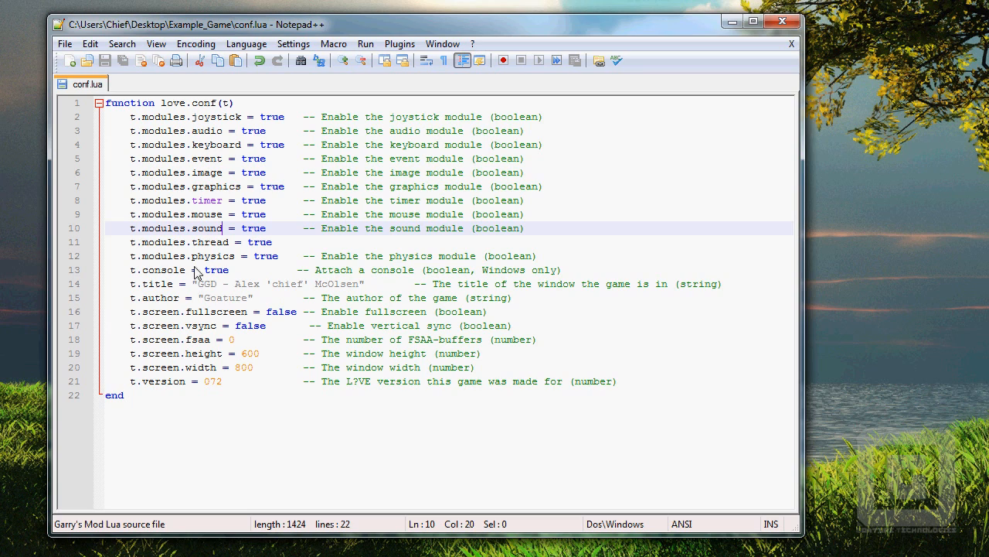
double_click(208, 242)
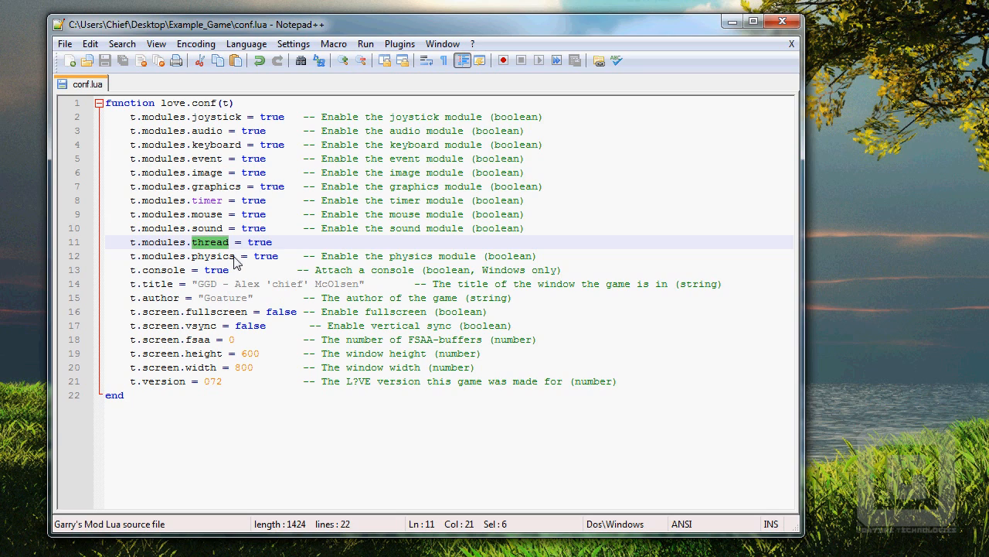
mouse_move(229, 266)
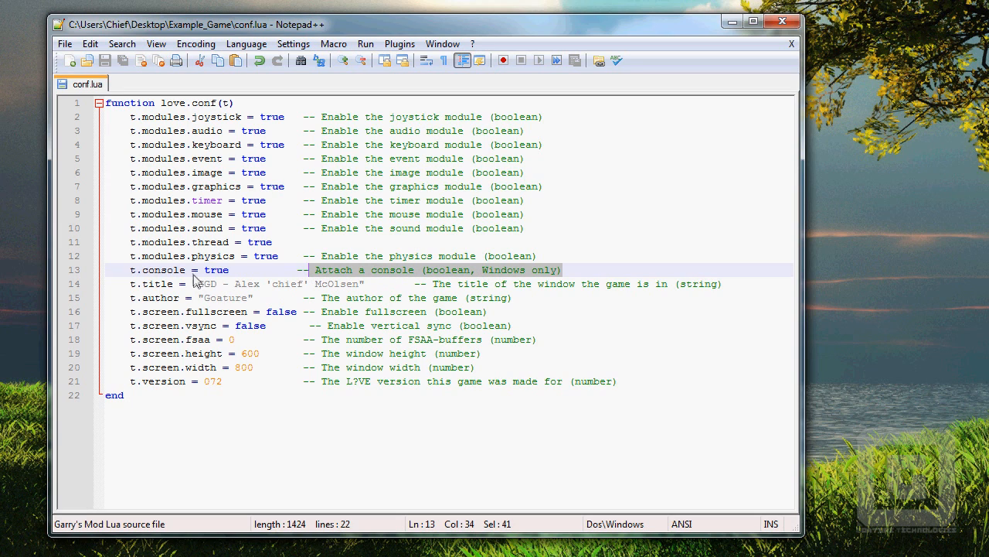
double_click(216, 270)
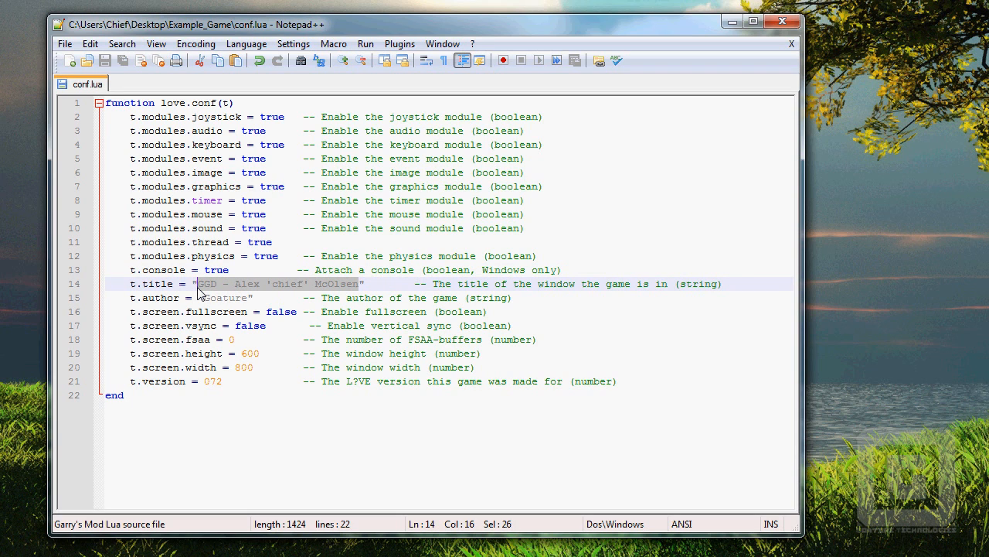
Step: Set t.title to 'Example Game' and append '- Alex' to the author value
type("Examp")
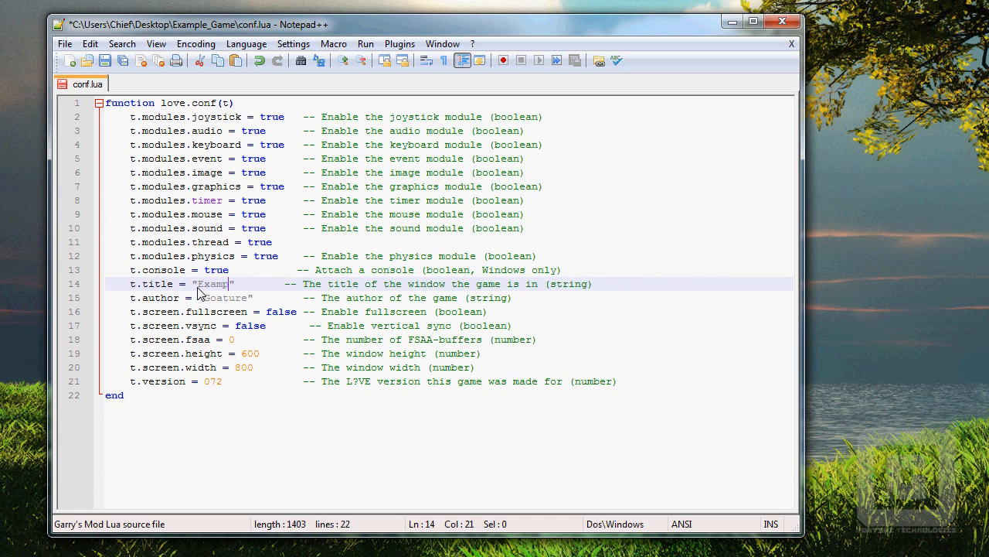
type("le Game")
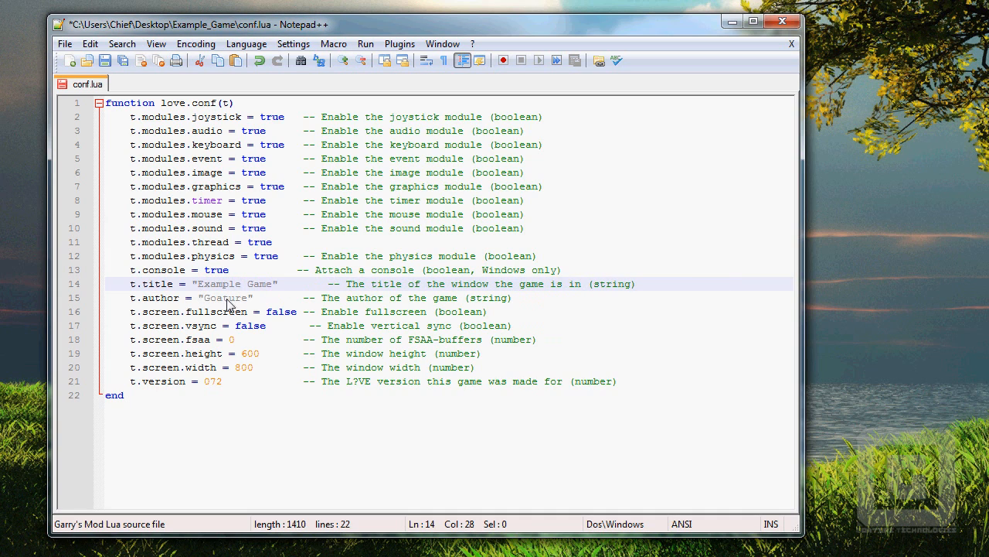
double_click(226, 298)
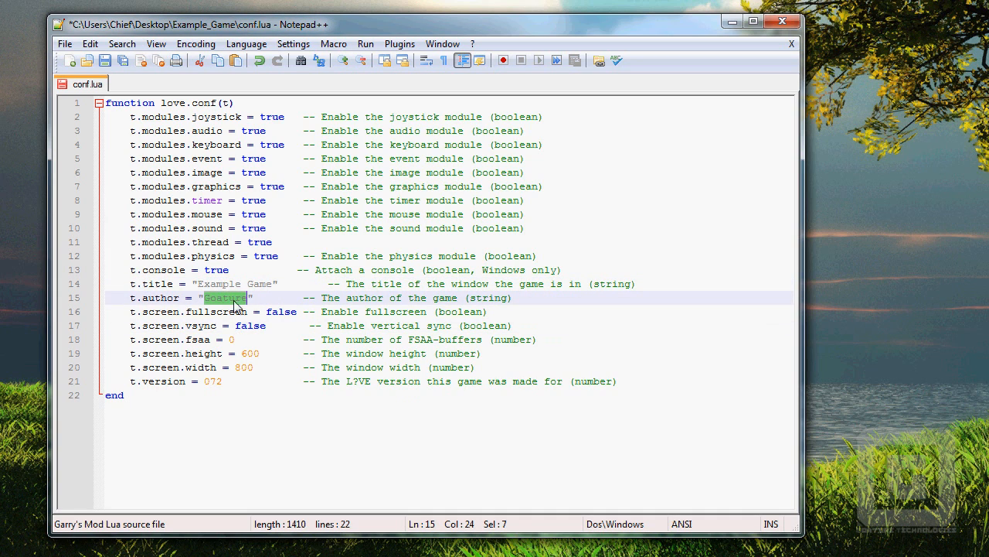
type("- A1")
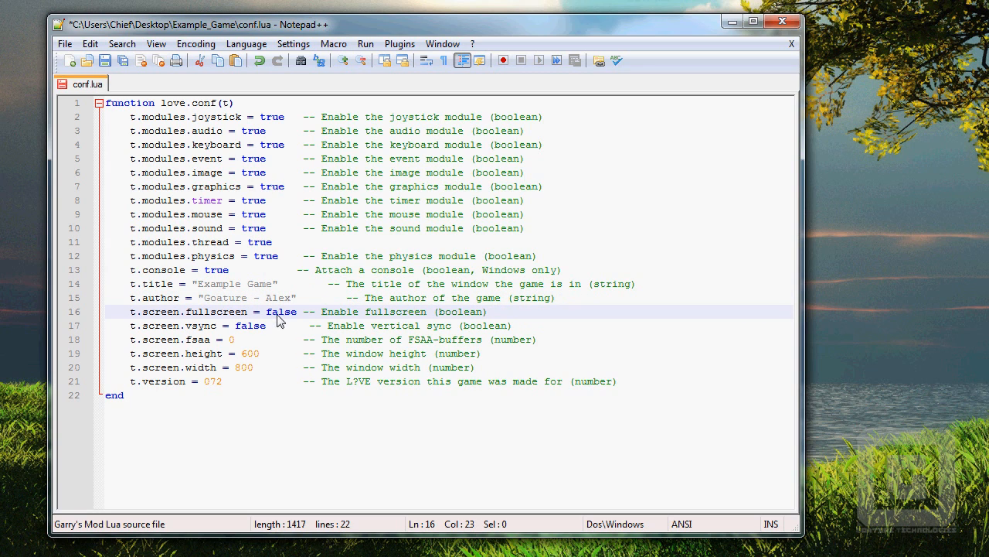
mouse_move(276, 321)
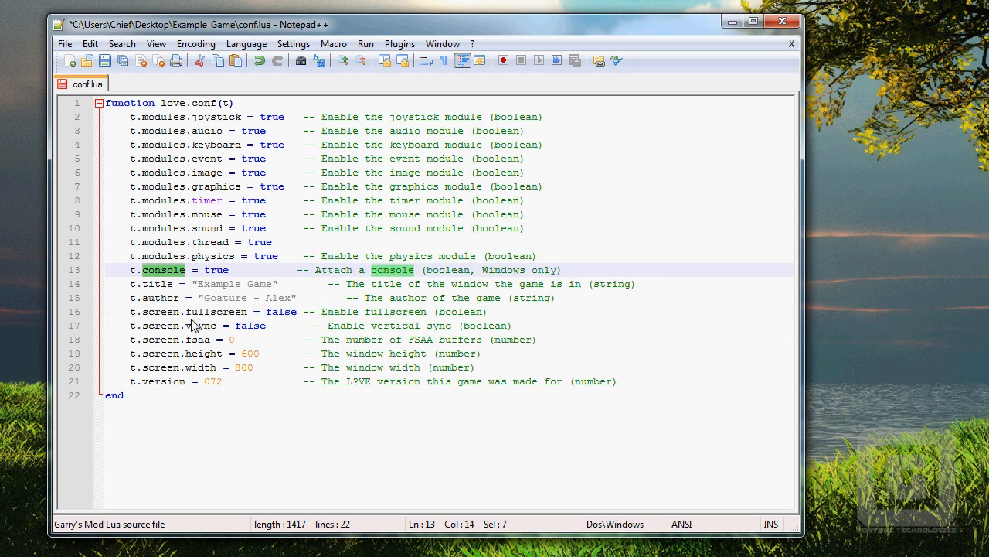
Step: Select setting words such as fsaa to point them out
double_click(200, 325)
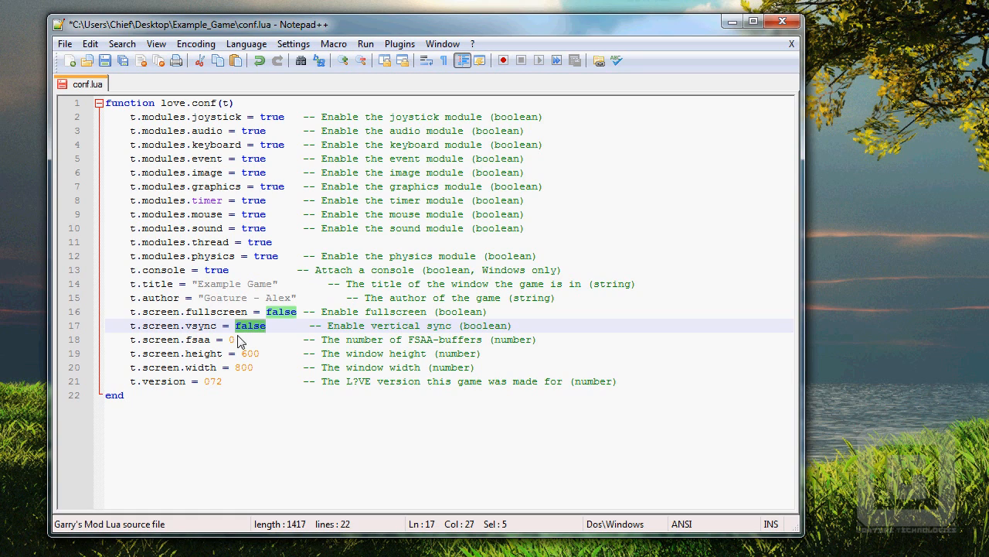
left_click(205, 339)
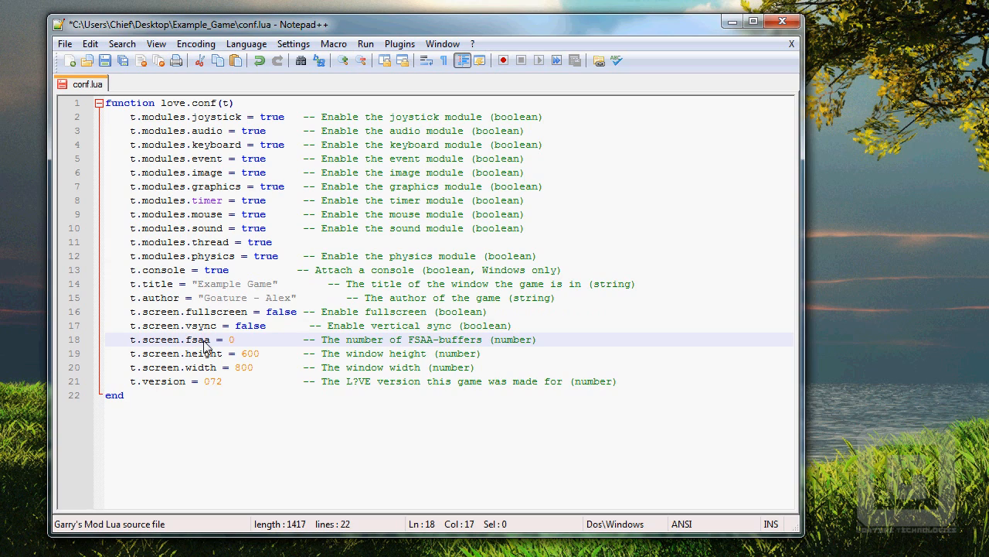
double_click(203, 353)
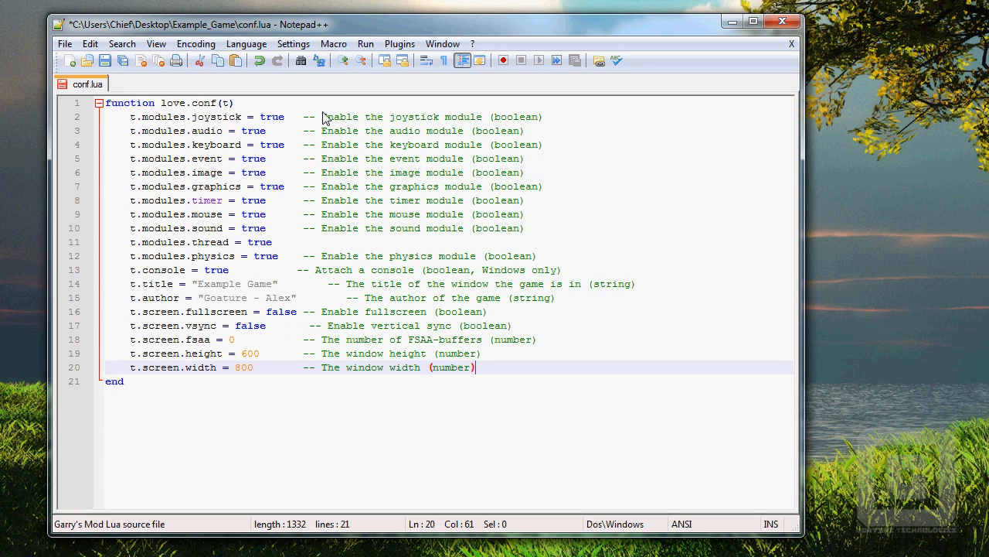
Step: Highlight the joystick and audio module comments to explain the module settings
left_click_drag(477, 367, 542, 117)
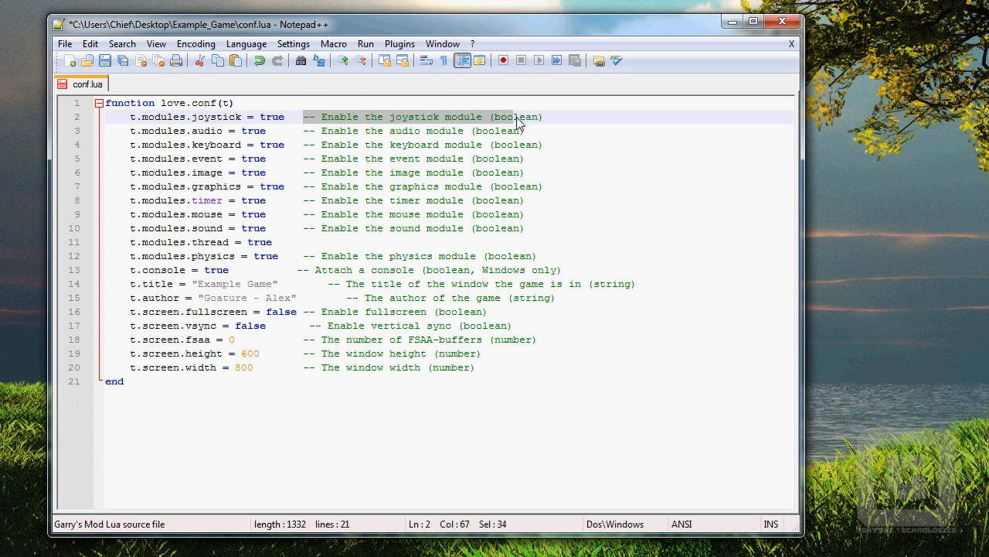
left_click(309, 131)
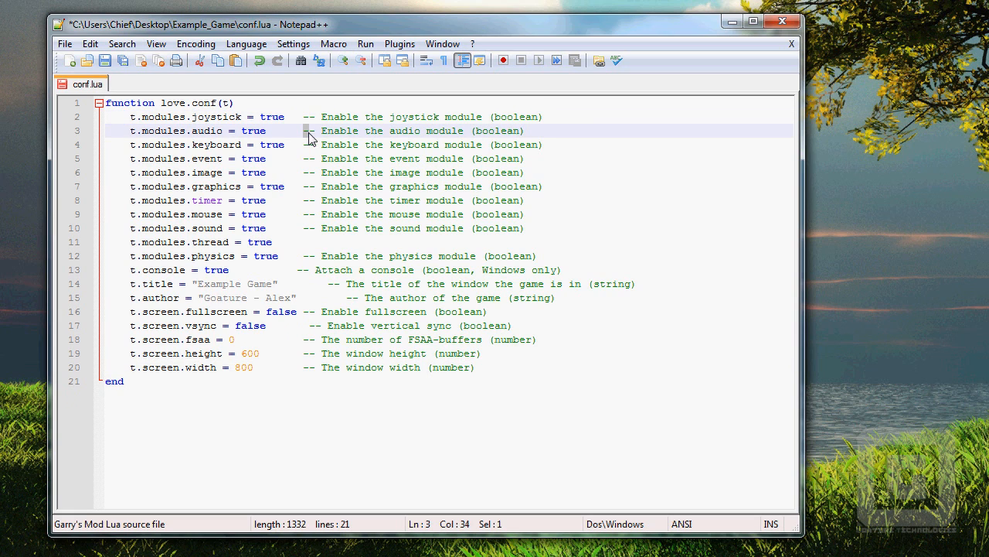
left_click(402, 158)
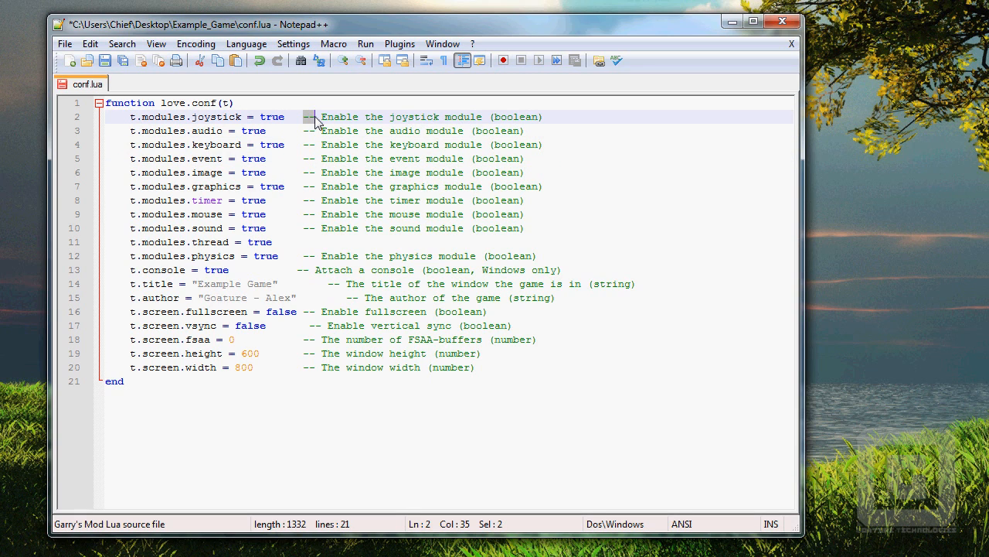
mouse_move(334, 136)
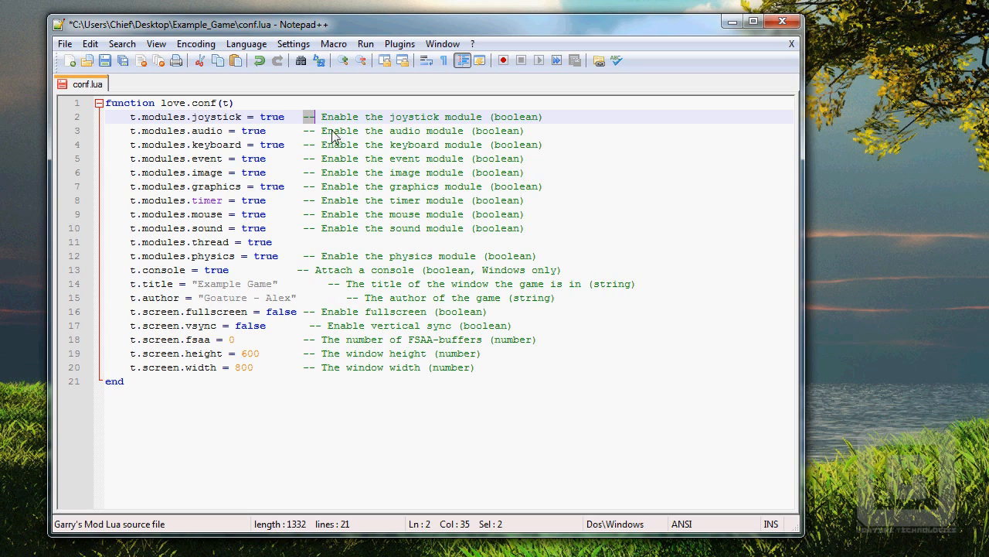
left_click_drag(306, 117, 444, 116)
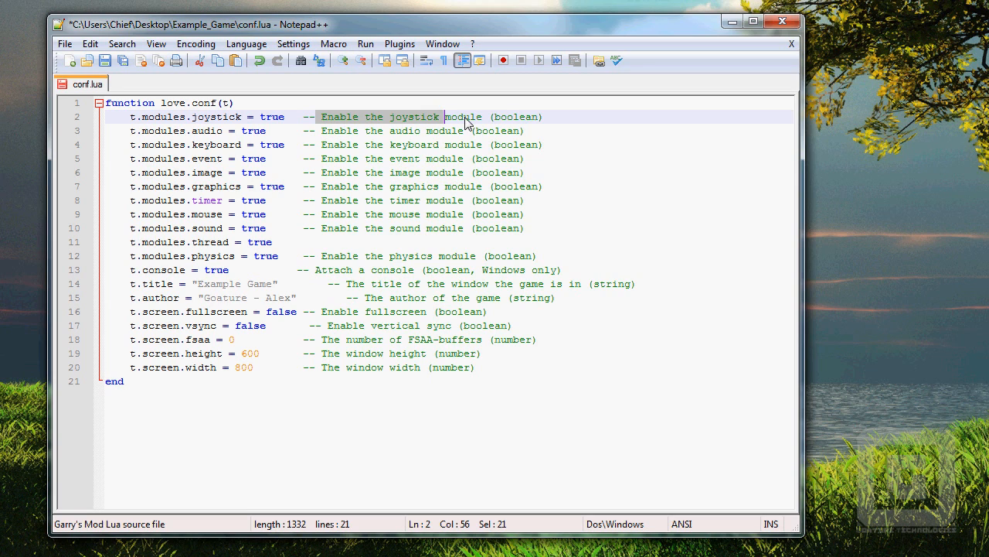
left_click_drag(468, 117, 543, 117)
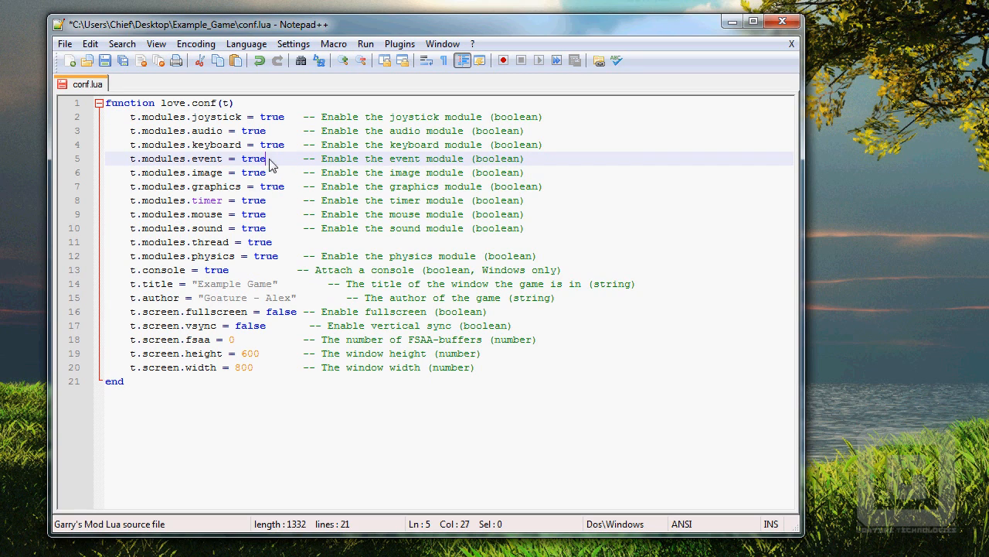
left_click_drag(267, 158, 306, 159)
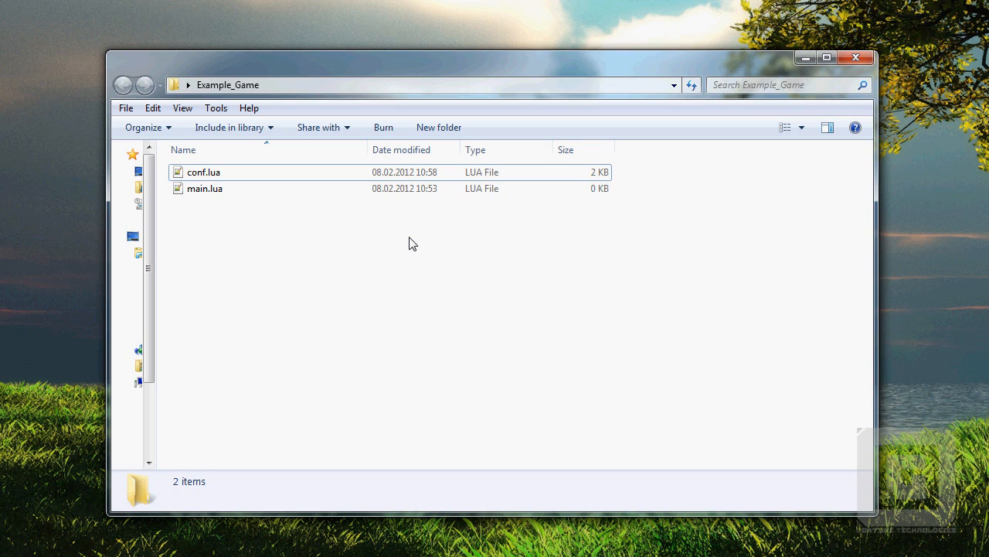
Step: Create a new text document named play.bat, confirming the extension change
right_click(413, 242)
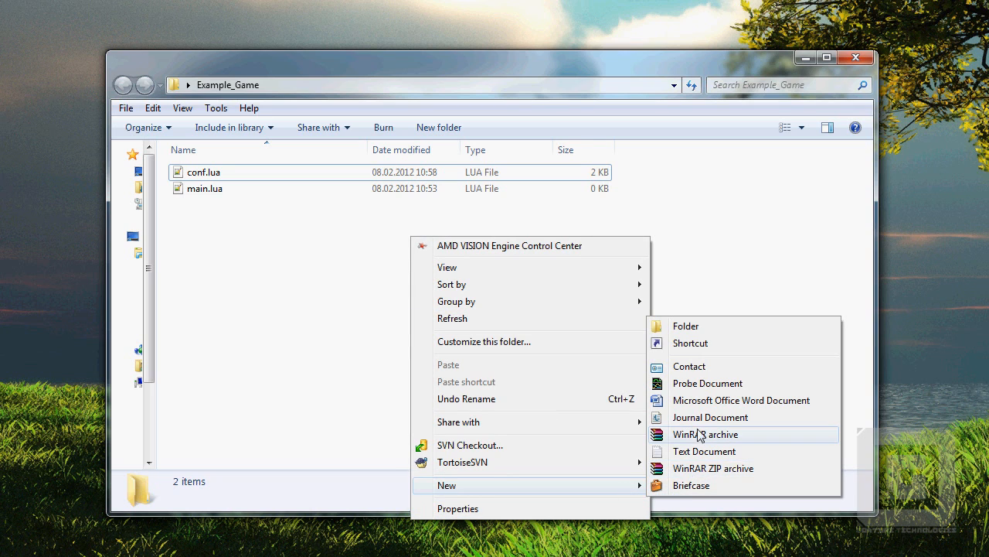
left_click(704, 451)
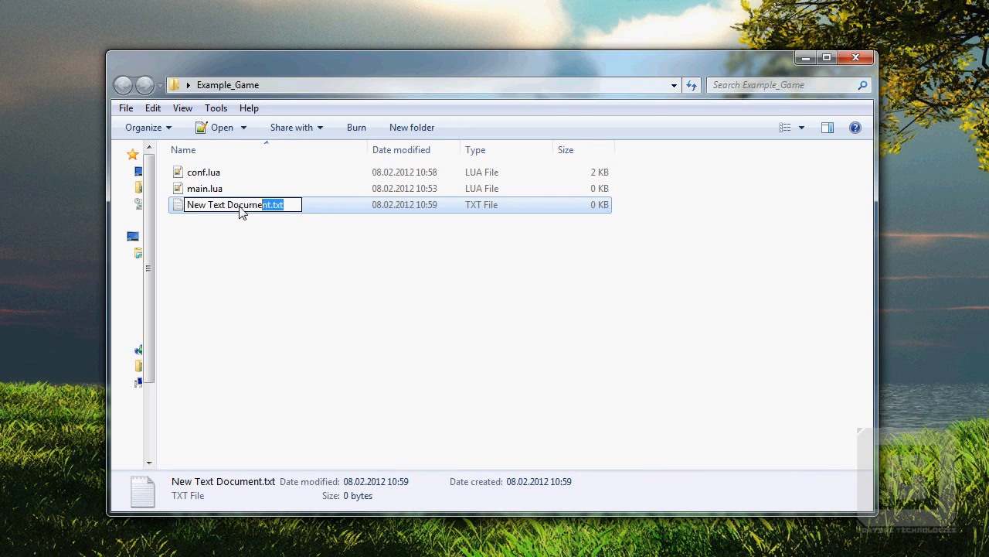
type("play.bat")
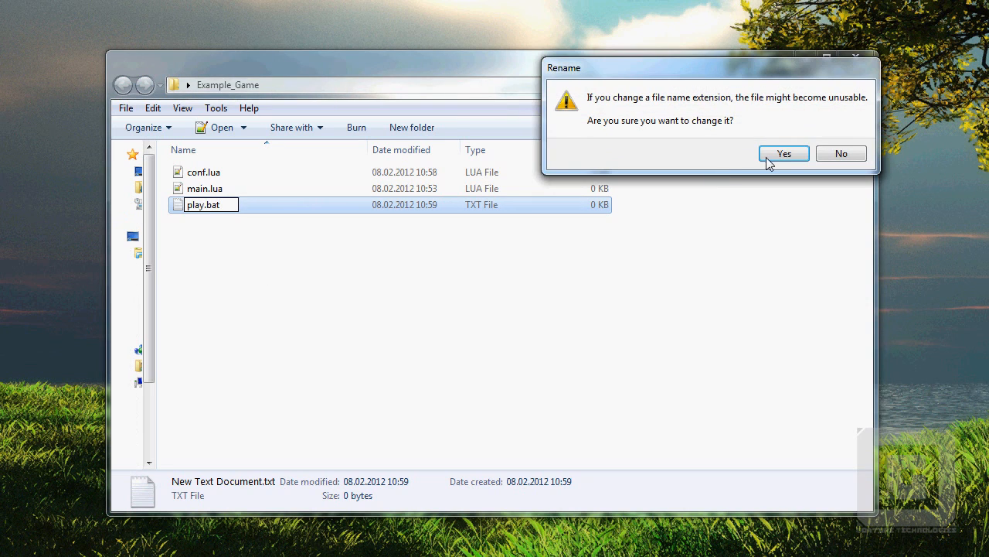
left_click(783, 153)
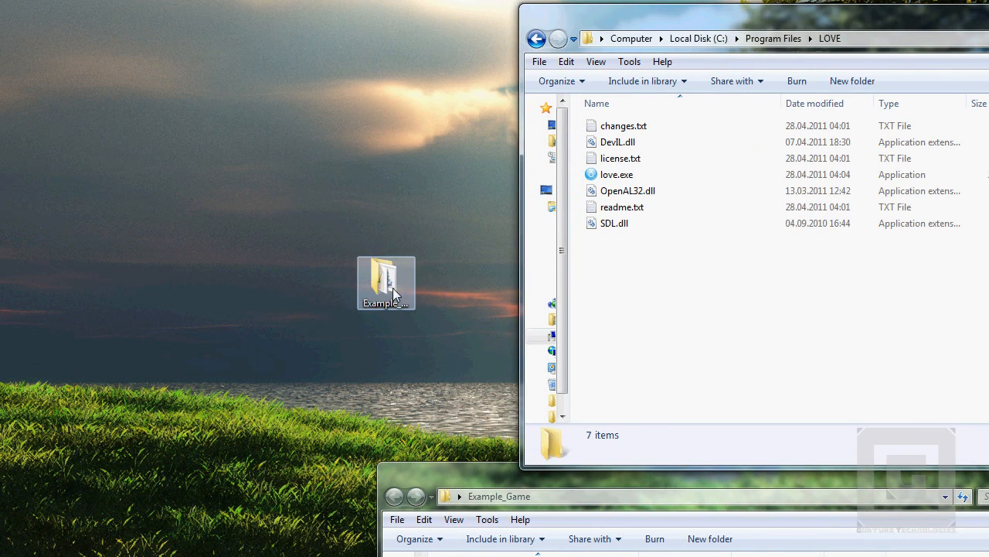
Step: Drop Example_Game onto love.exe to run the game, then close its windows
left_click_drag(386, 282, 394, 197)
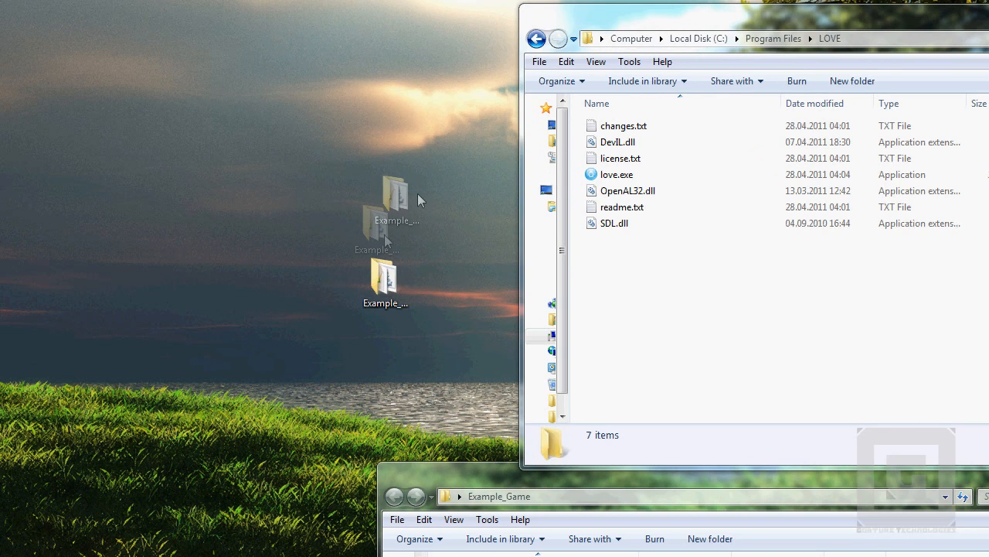
left_click(617, 173)
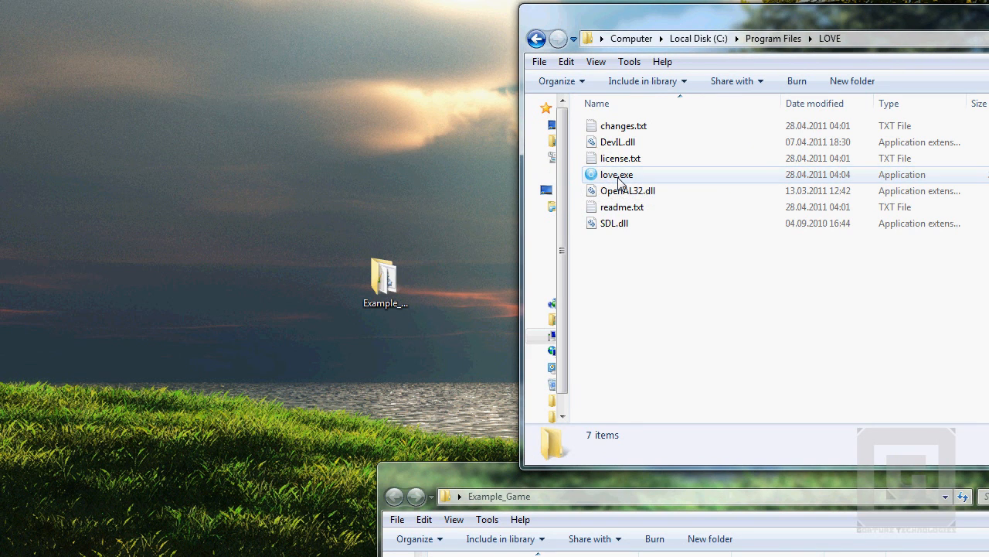
double_click(617, 174)
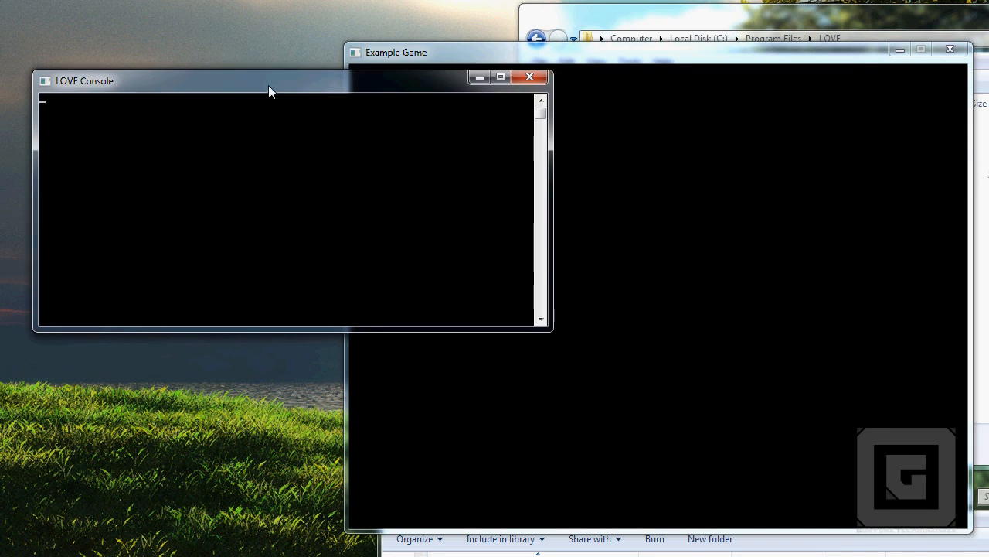
left_click(530, 76)
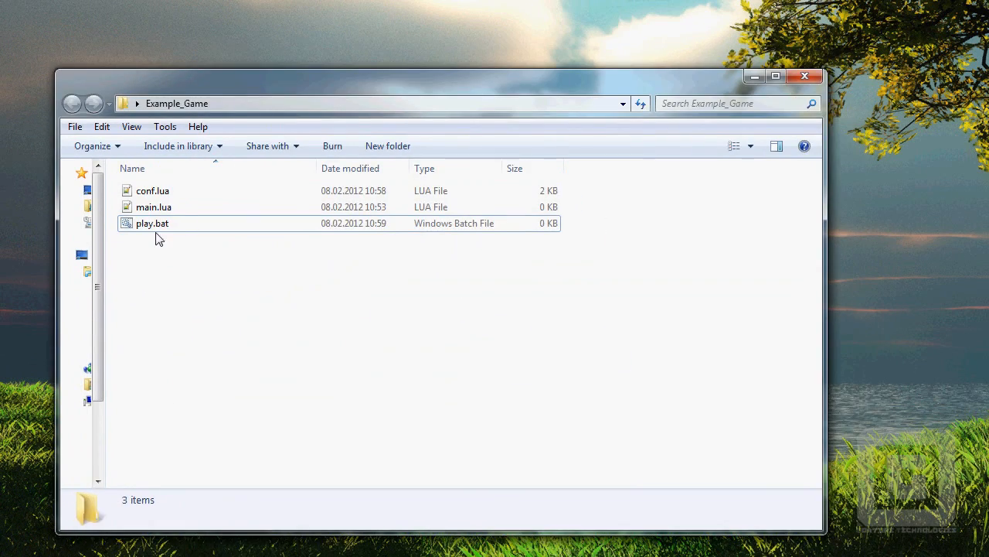
right_click(153, 222)
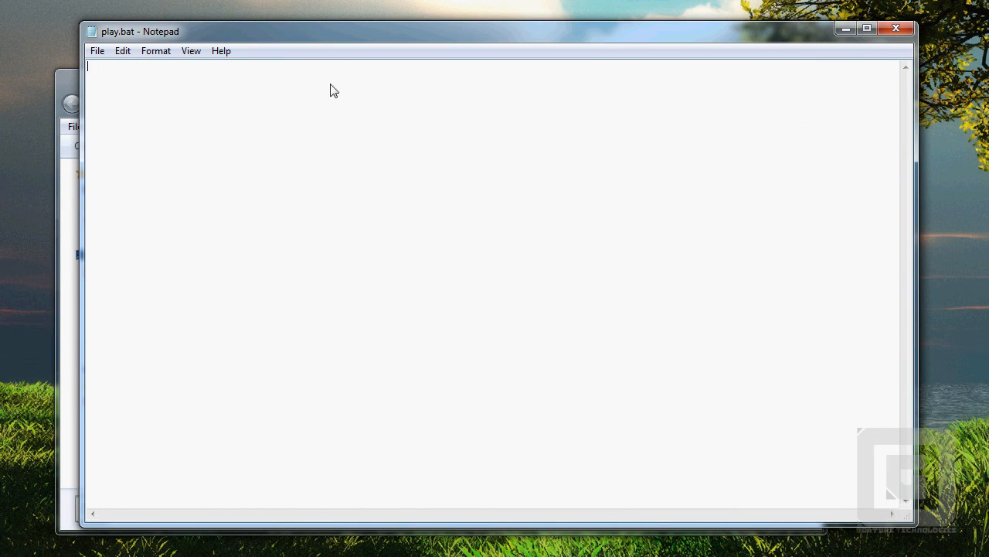
mouse_move(343, 174)
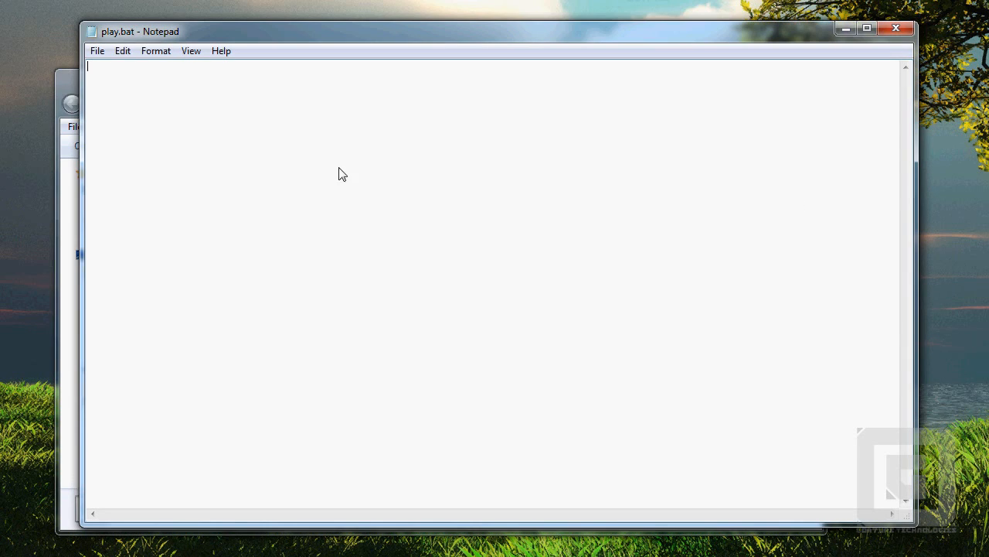
type("@ECHO OFF")
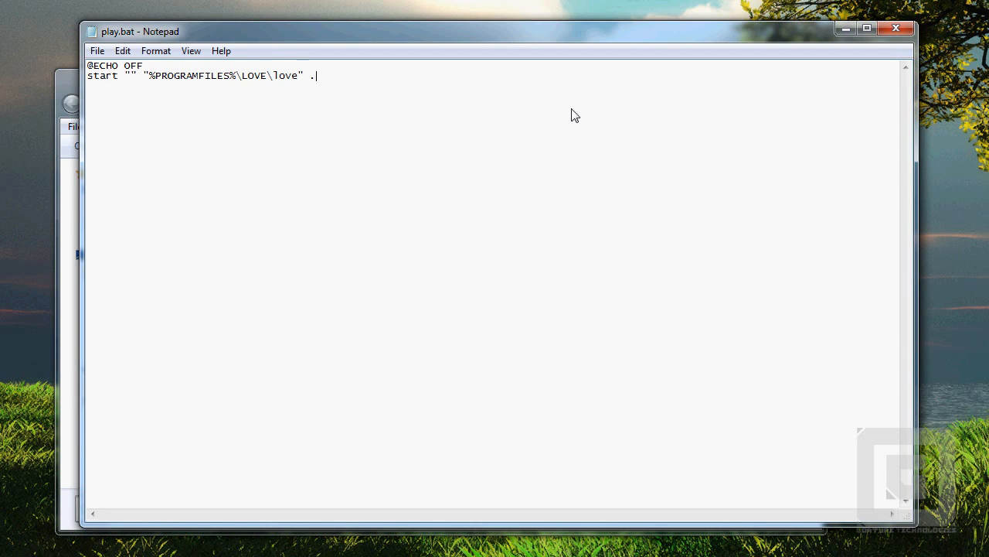
mouse_move(844, 85)
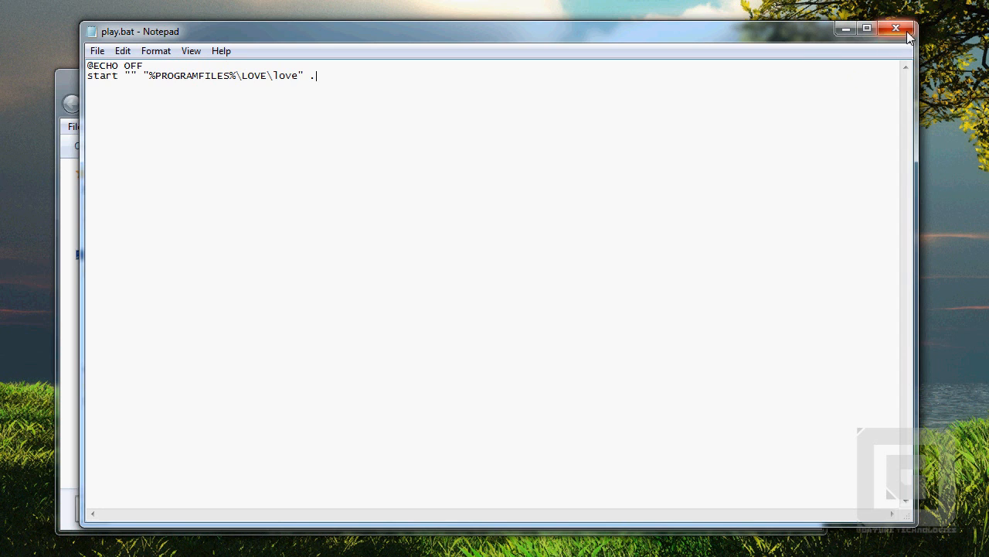
Step: Save play.bat, run it to launch Example Game, then close the game window
left_click(895, 28)
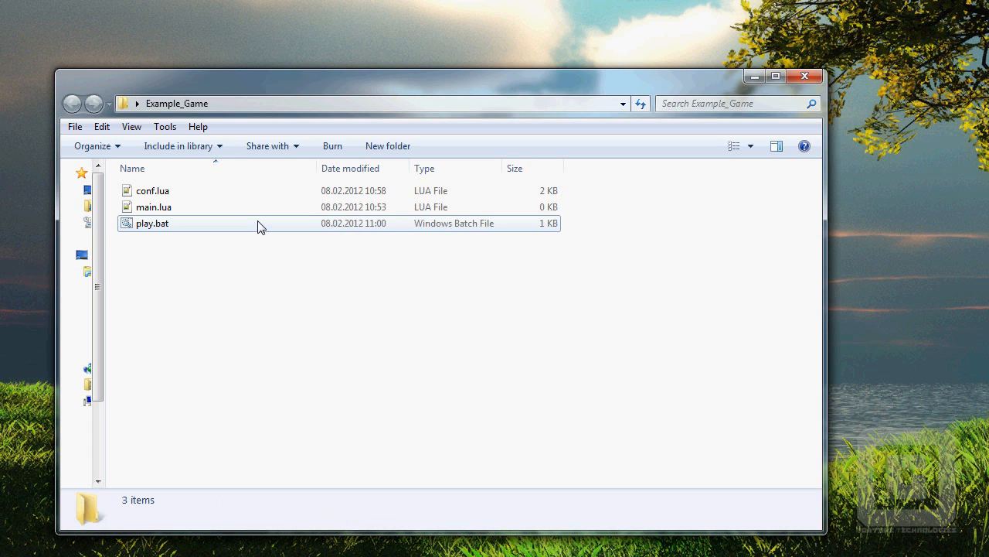
mouse_move(263, 228)
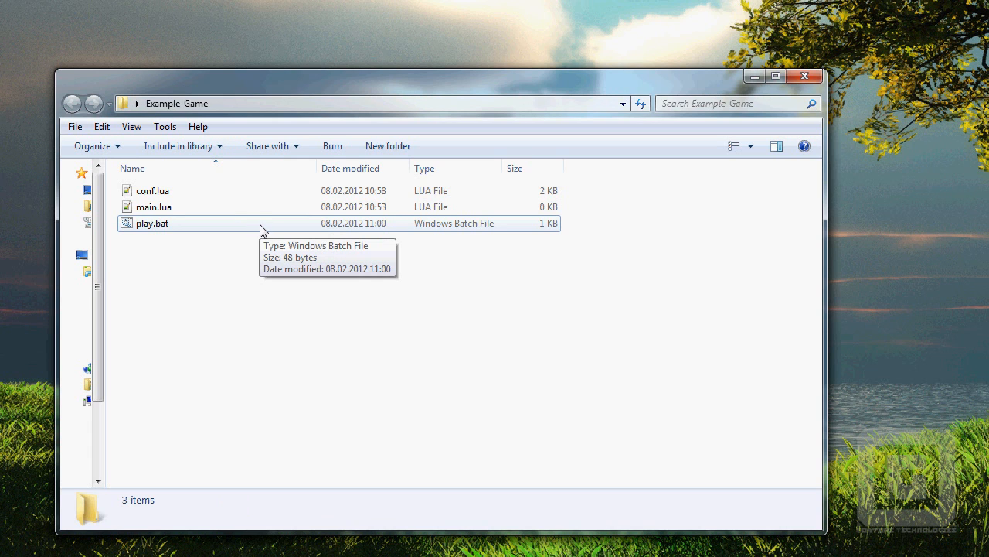
double_click(152, 222)
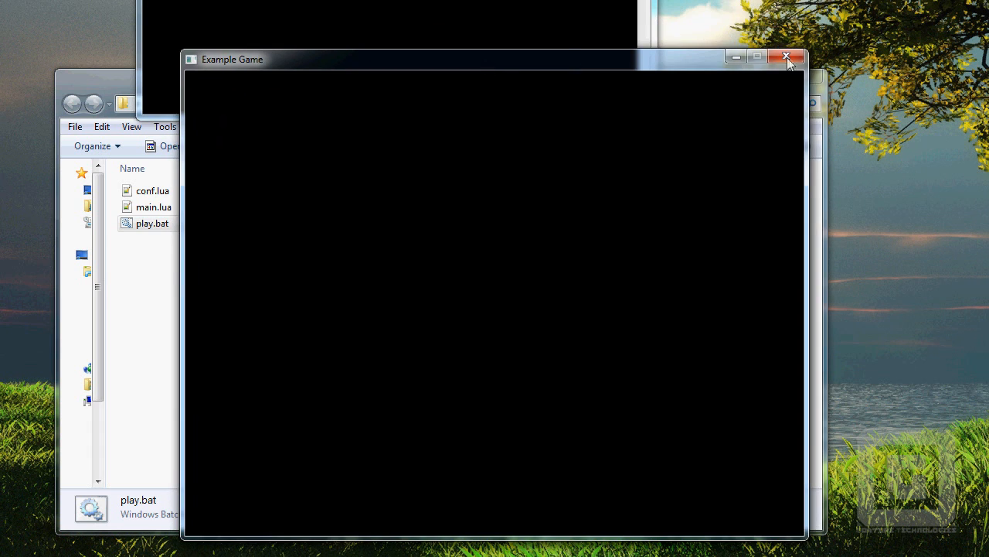
left_click(787, 57)
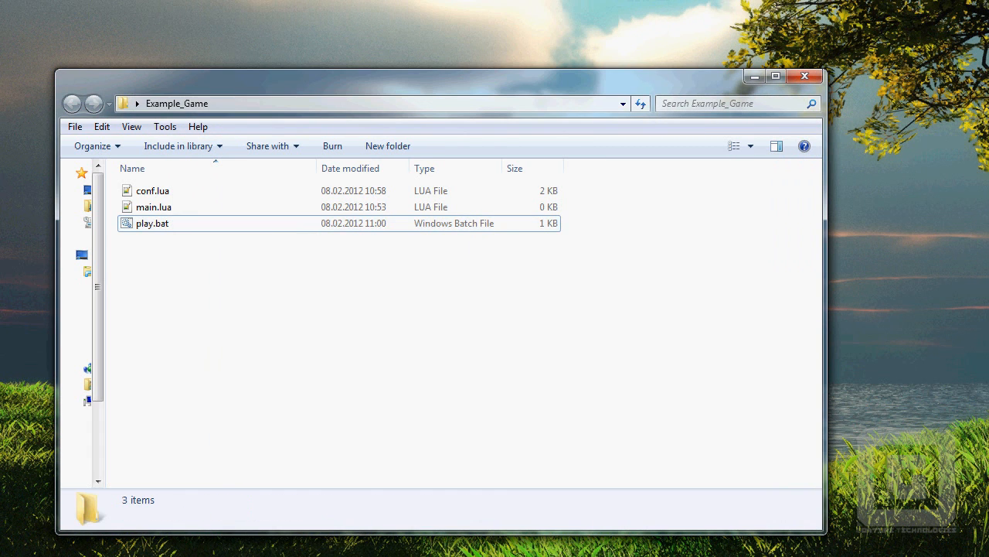